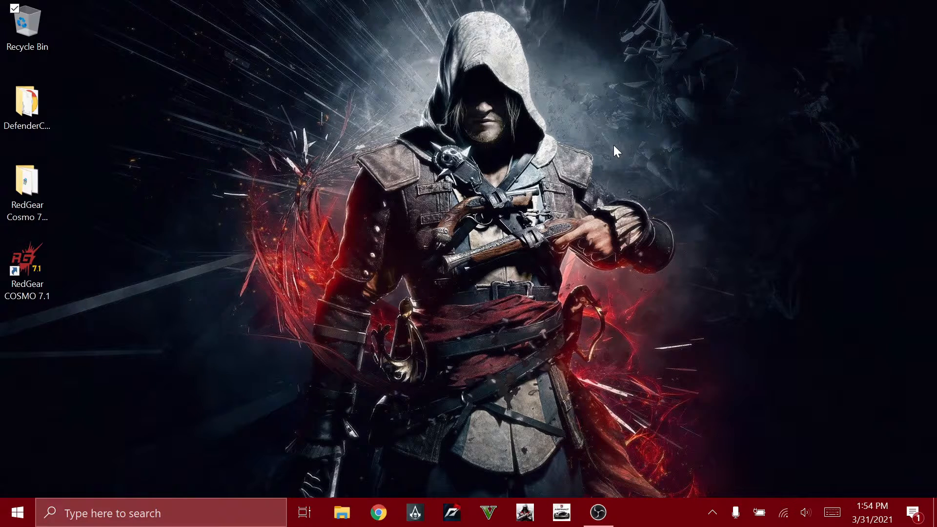
mouse_move(82, 433)
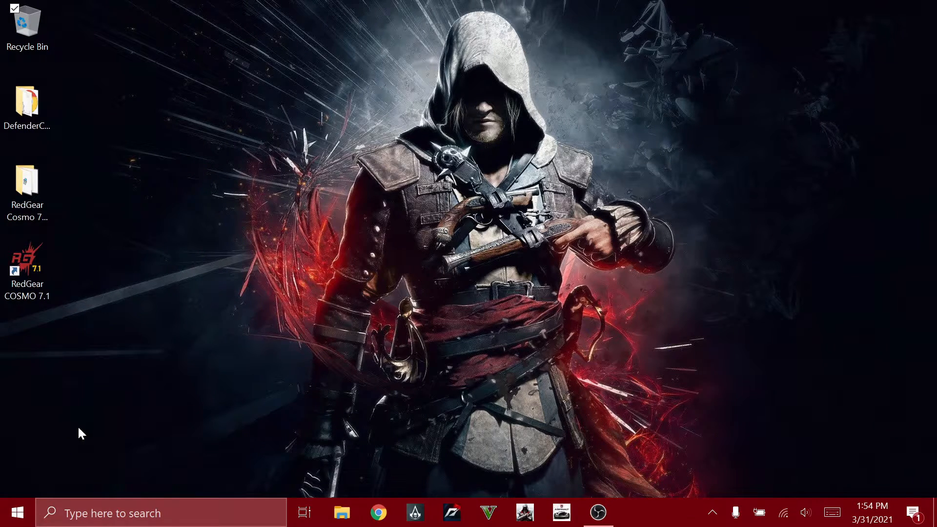
Select the RedGear COSMO 7.1 shortcut and scroll the installed apps list
left_click(27, 263)
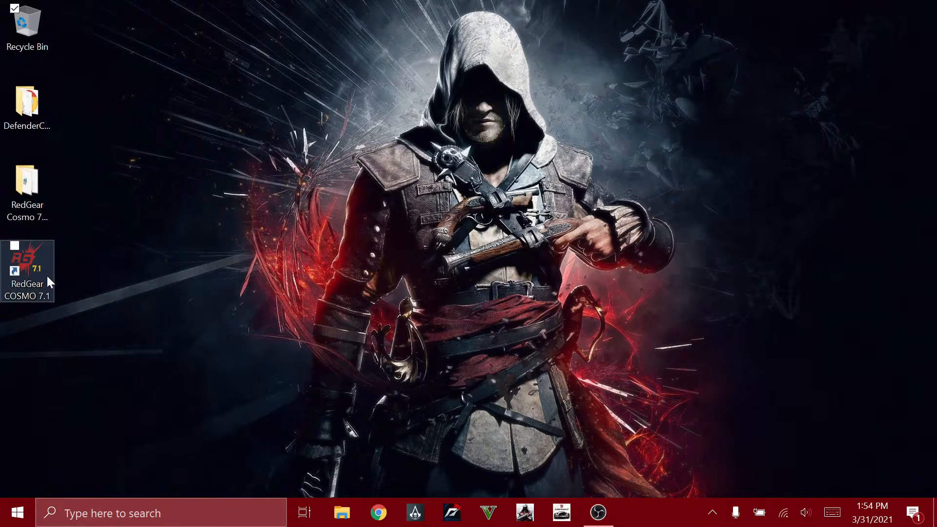
left_click(16, 512)
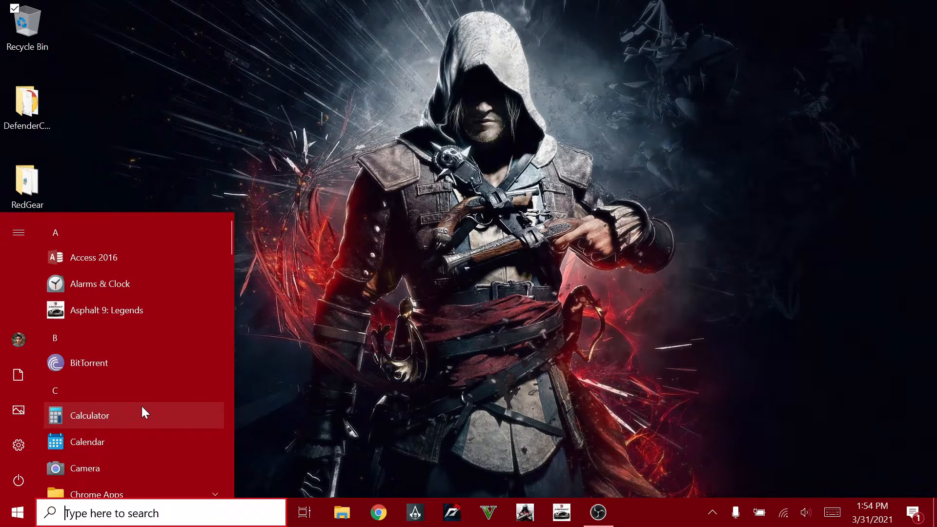
scroll("down", 3)
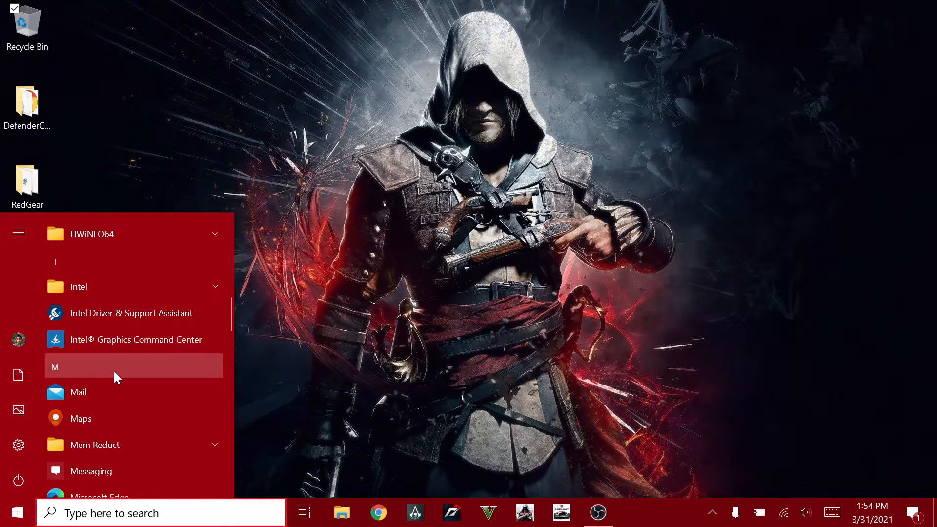
scroll("down", 3)
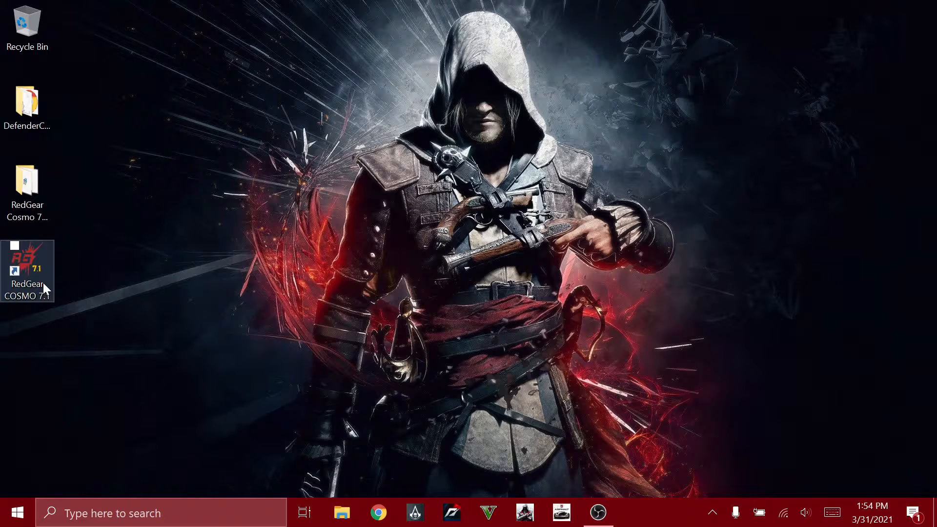
Launch RedGear COSMO 7.1 and show the speaker Equalizer page
double_click(27, 271)
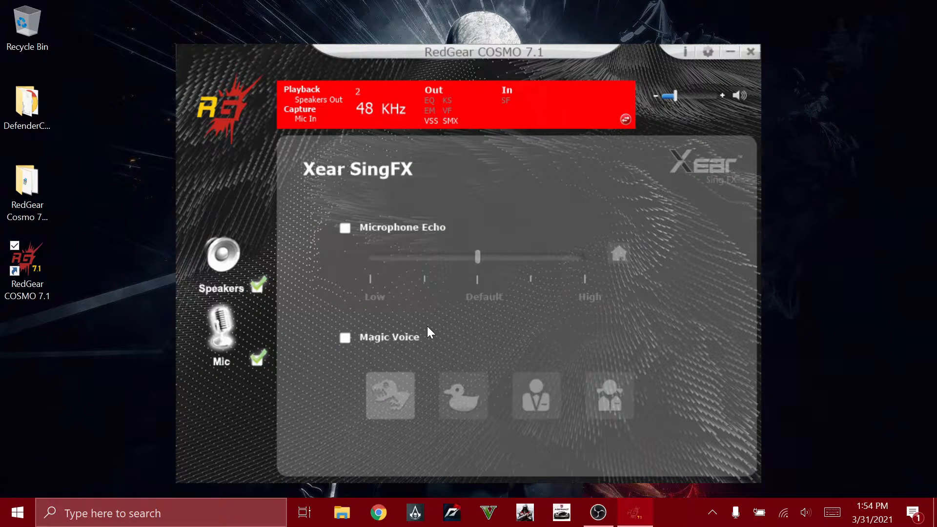
left_click(221, 256)
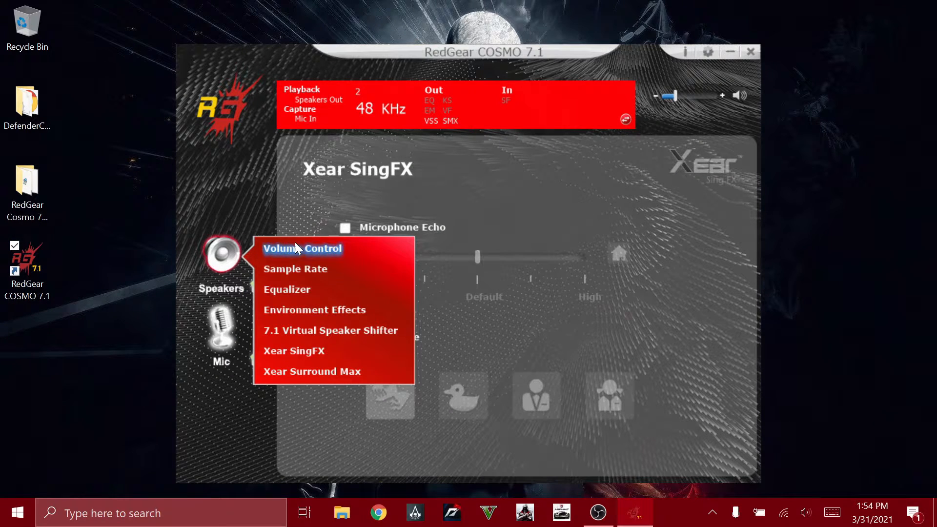
left_click(301, 249)
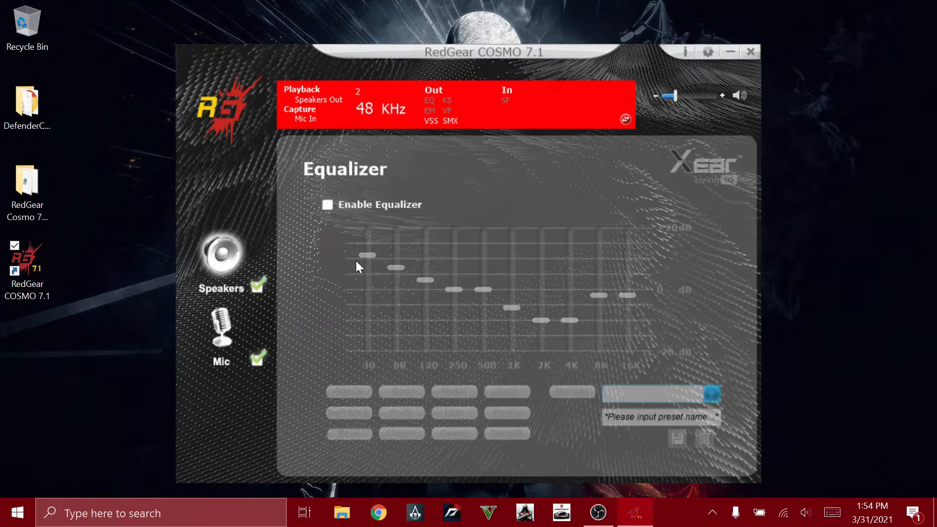
left_click(327, 204)
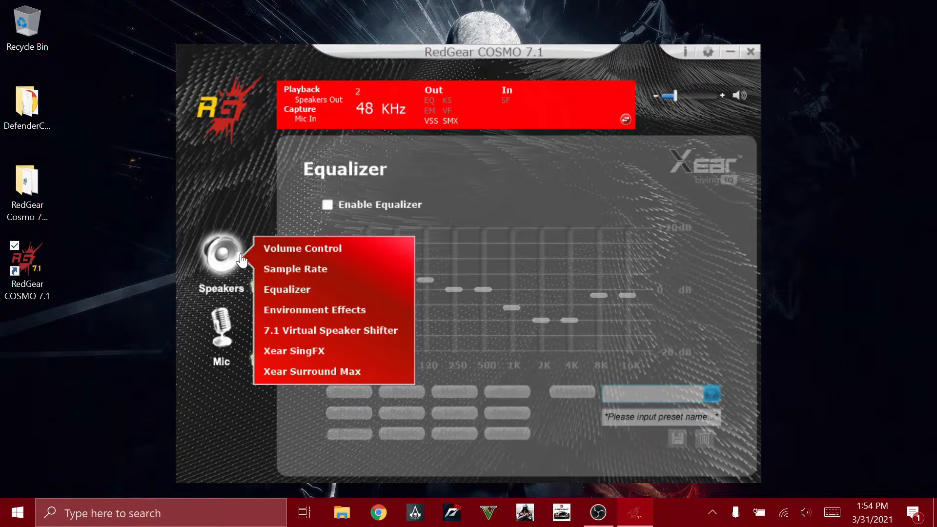
Show Environment Effects, enable it, and browse the environment room presets
left_click(313, 310)
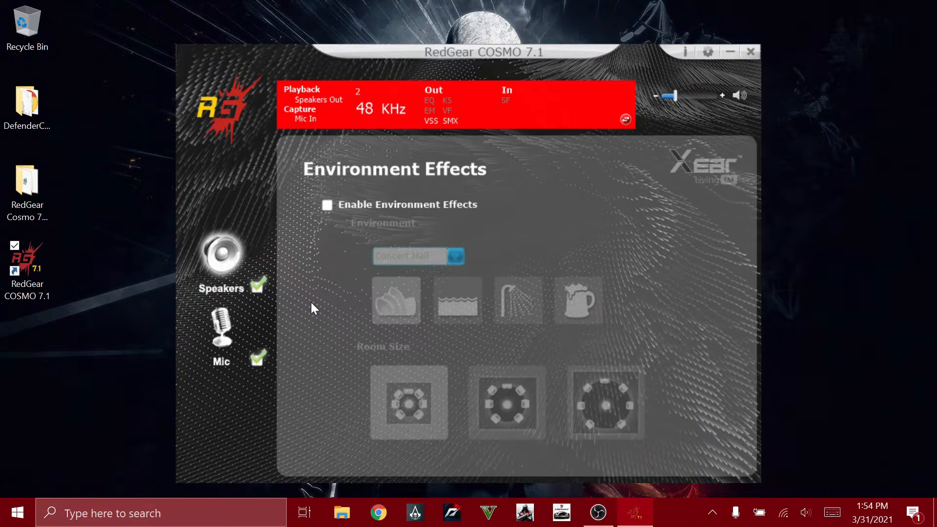
left_click(327, 205)
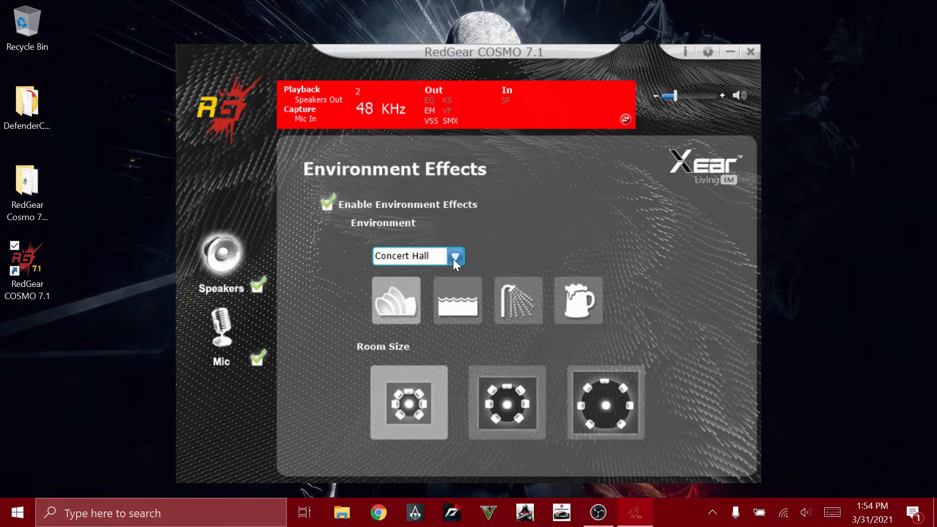
left_click(455, 255)
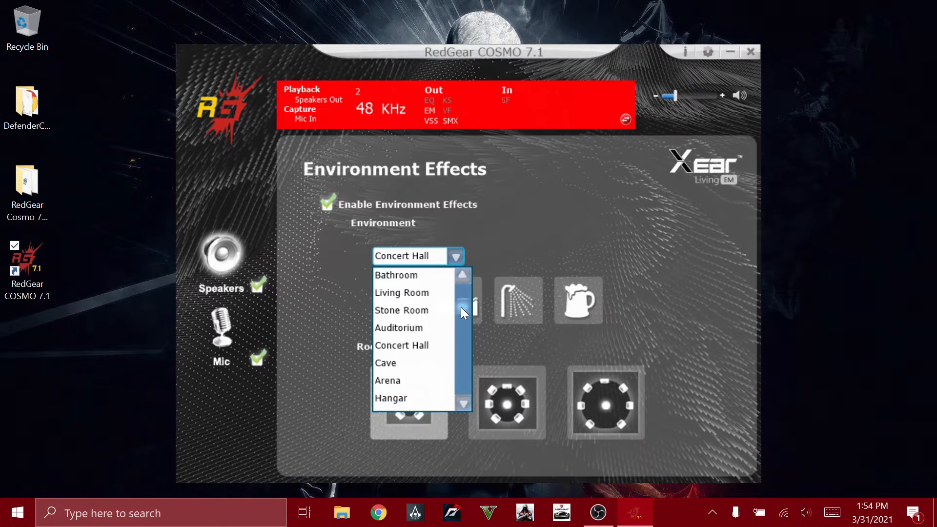
scroll("down", 3)
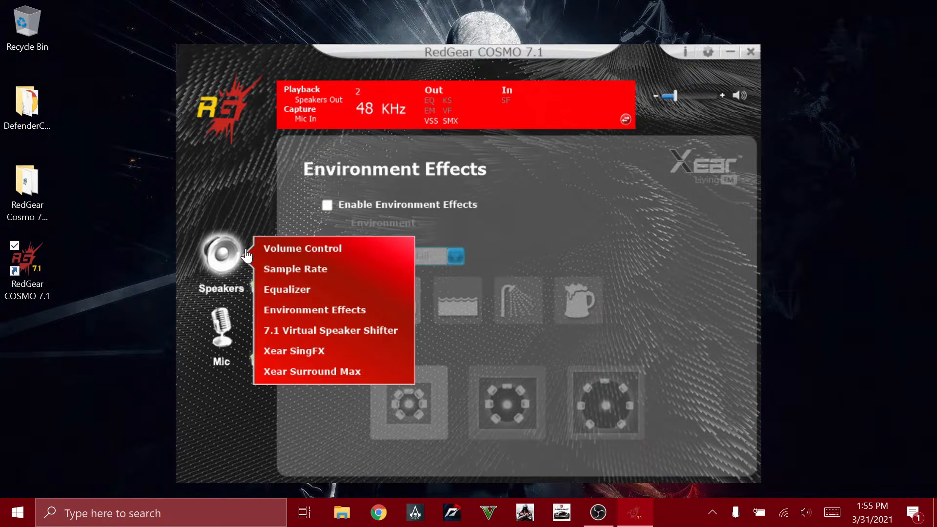
mouse_move(330, 331)
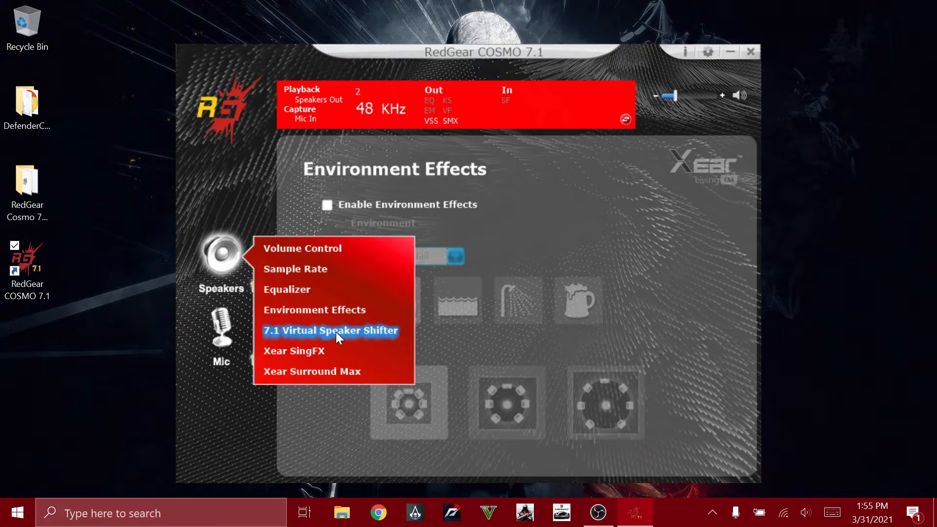
Open the 7.1 Virtual Speaker Shifter, drag the R speaker inward, then reset
left_click(331, 331)
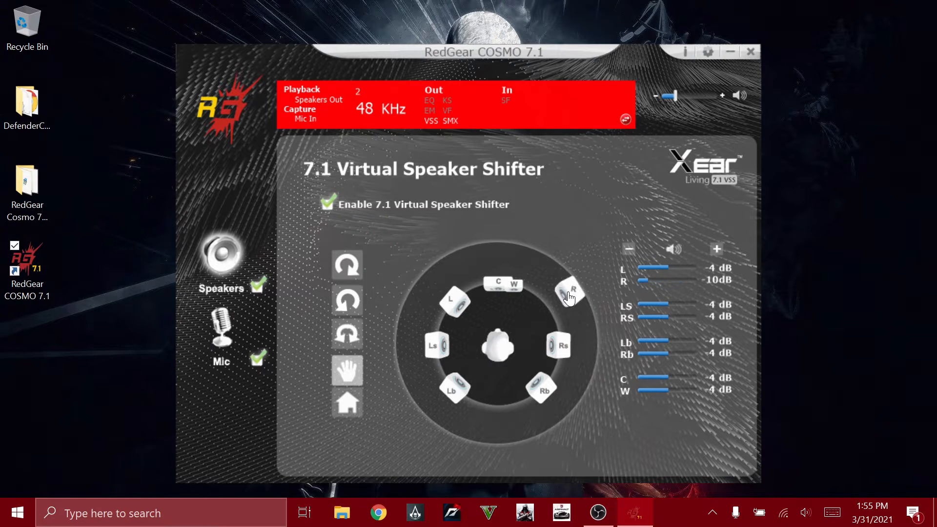
left_click_drag(569, 298, 545, 314)
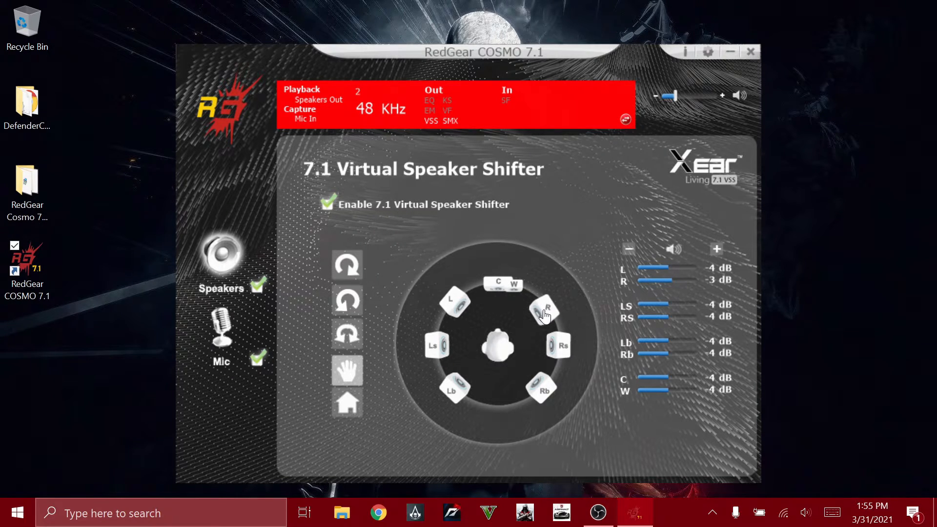
mouse_move(532, 330)
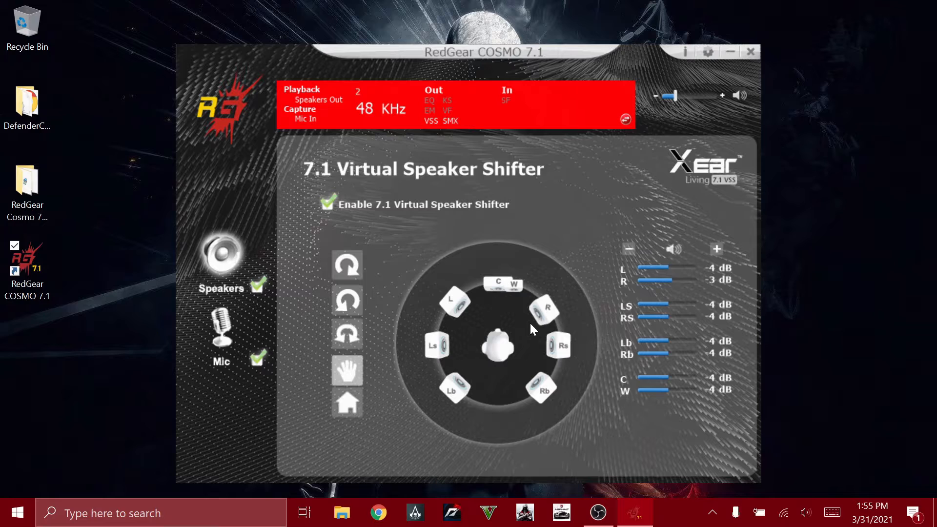
left_click(346, 402)
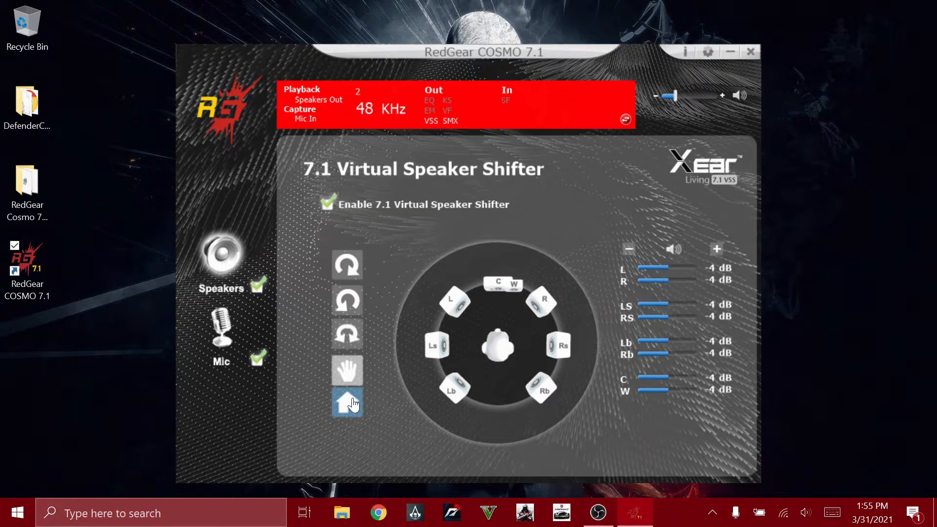
mouse_move(347, 264)
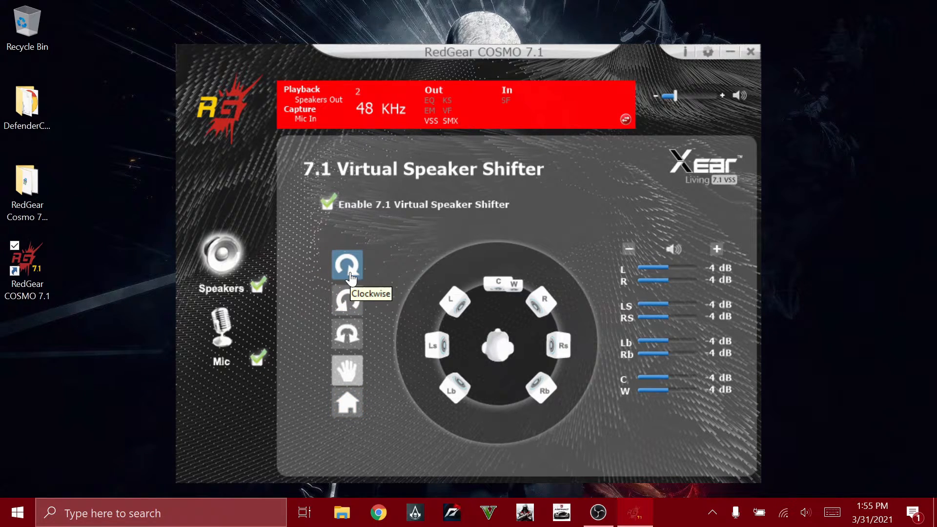
Rotate the virtual speaker ring clockwise, then counter-clockwise around the listener
left_click(346, 264)
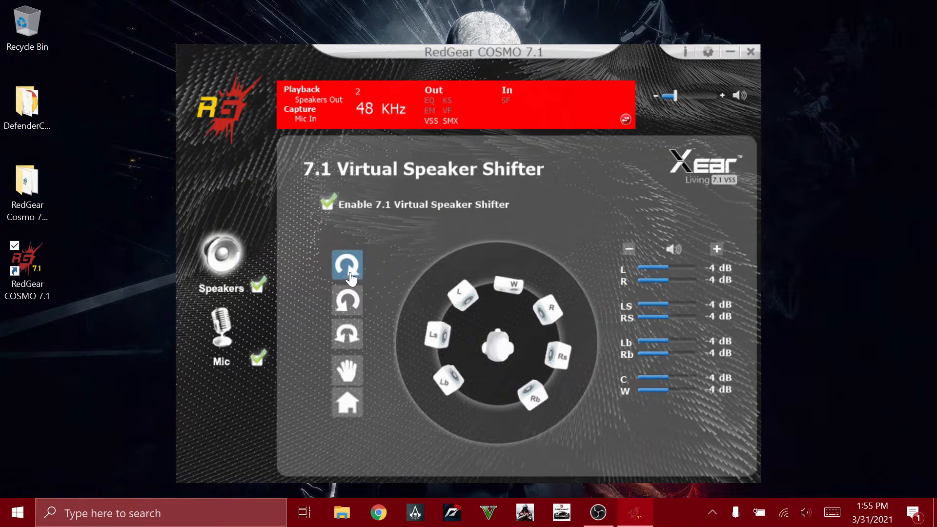
left_click(347, 265)
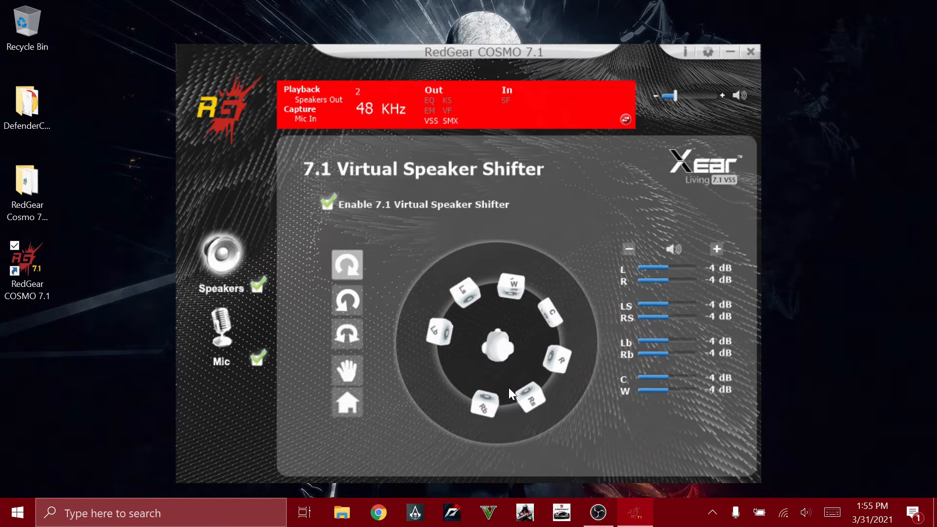
left_click(347, 265)
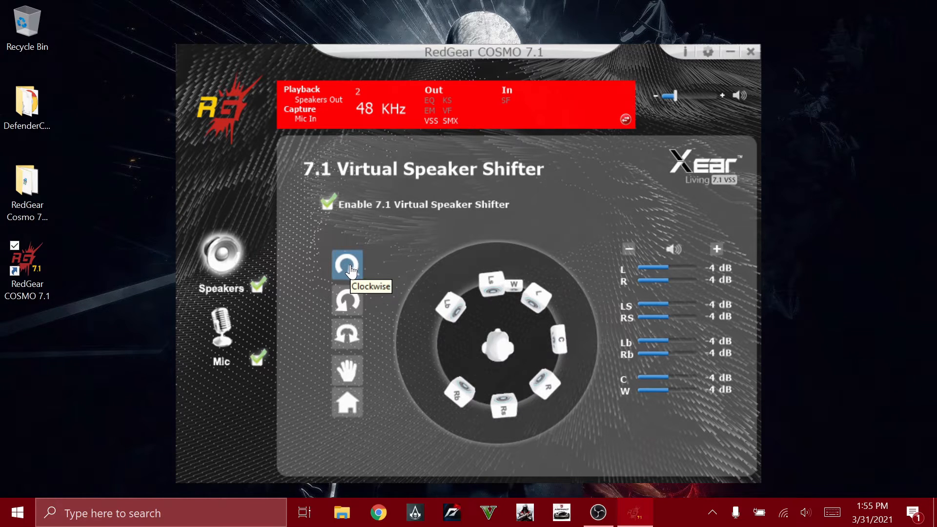
left_click(347, 299)
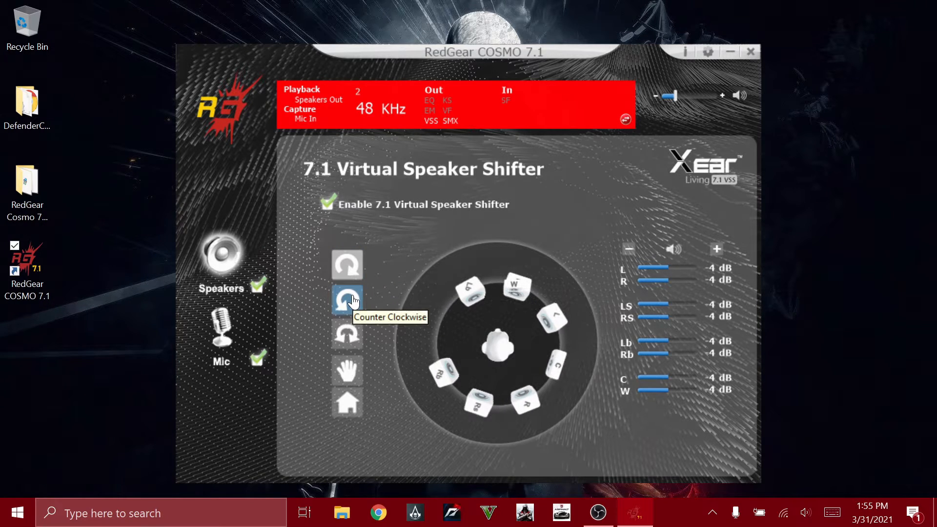
left_click(346, 300)
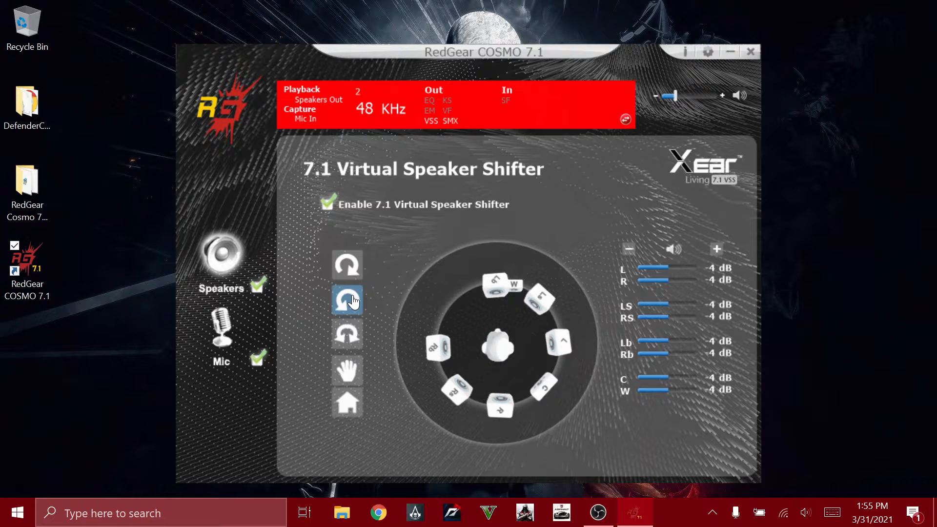
left_click(347, 300)
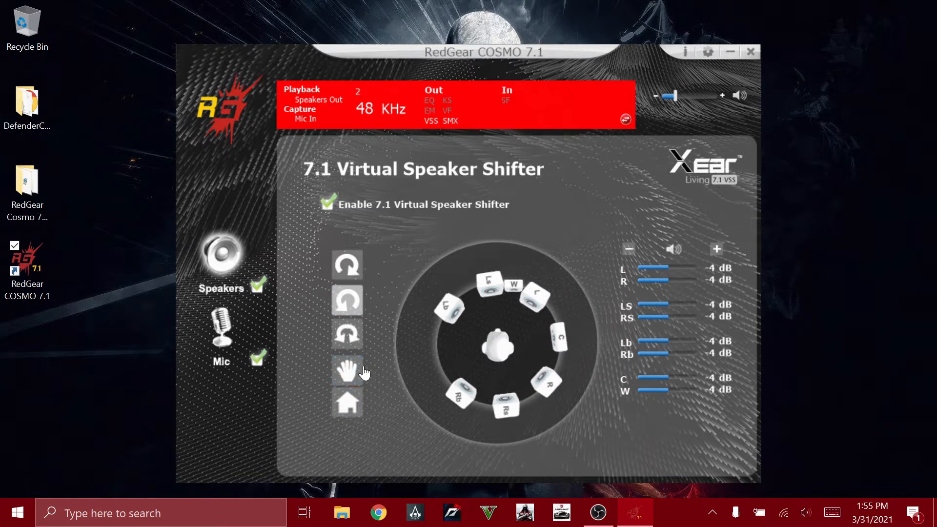
Try manual speaker positioning, then restore the default speaker arrangement
left_click(347, 370)
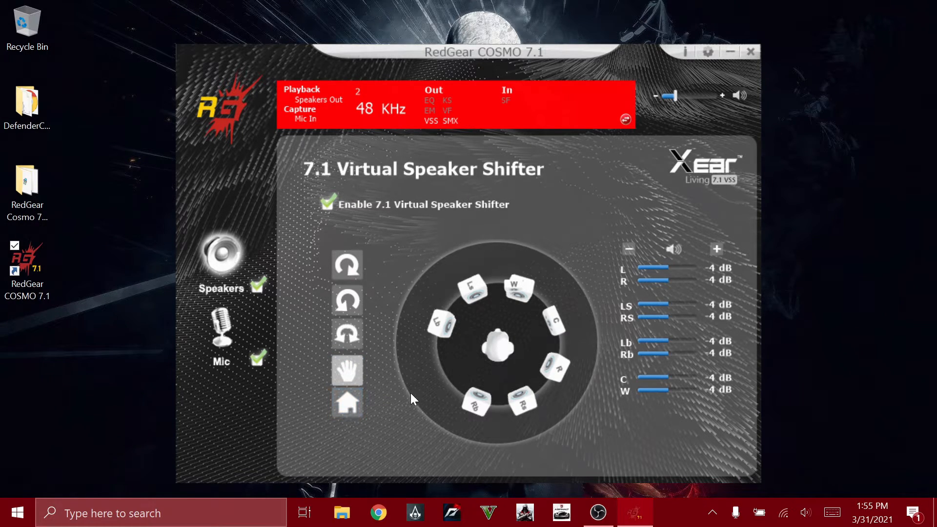
mouse_move(387, 441)
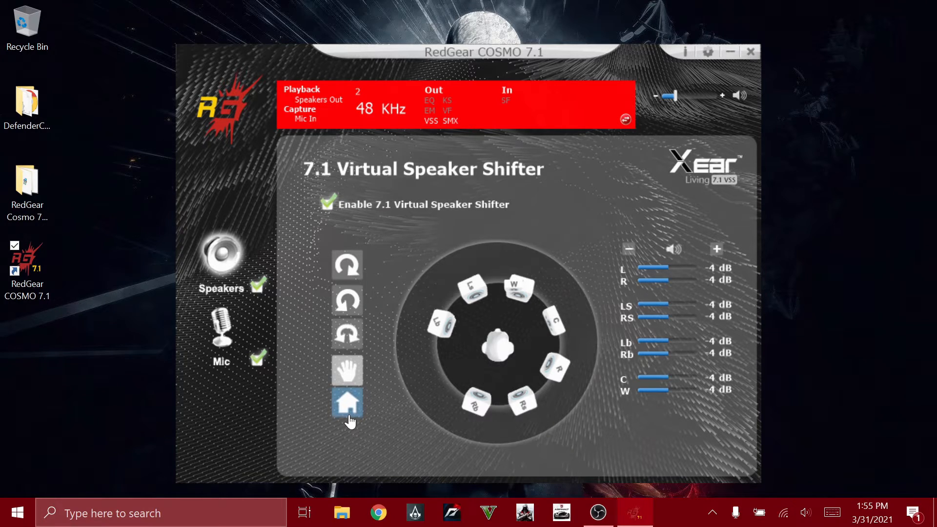
mouse_move(348, 403)
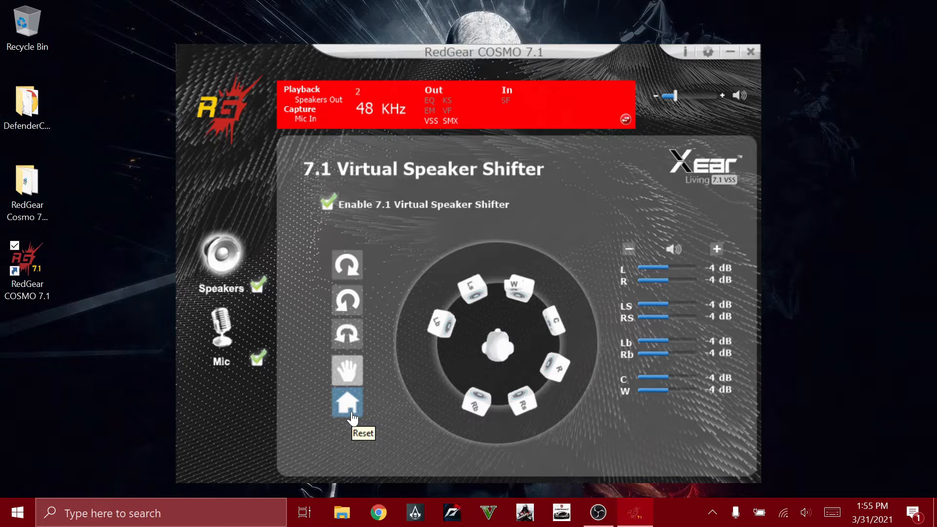
left_click(346, 401)
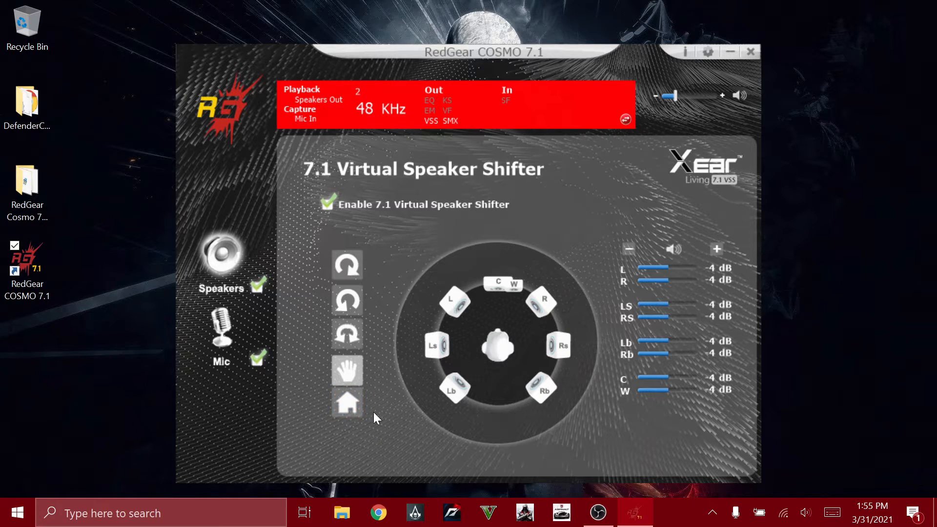
mouse_move(406, 380)
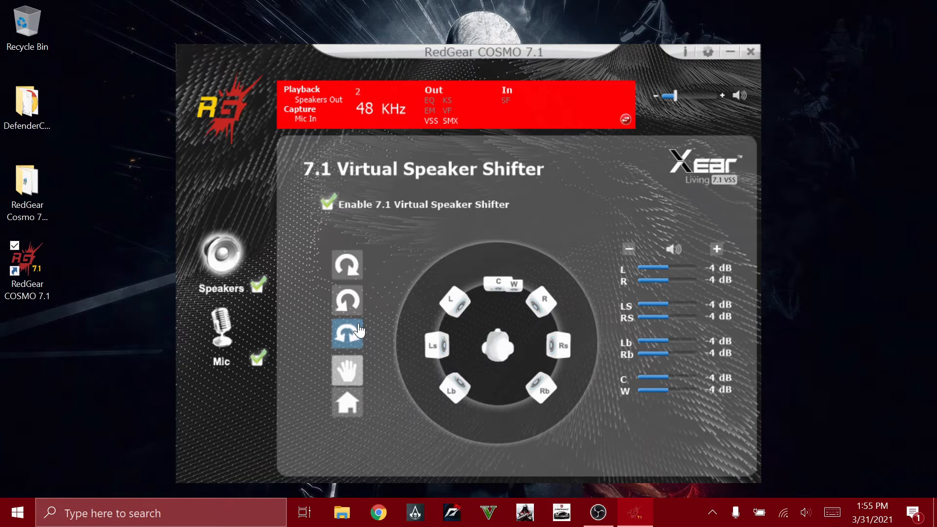
mouse_move(347, 333)
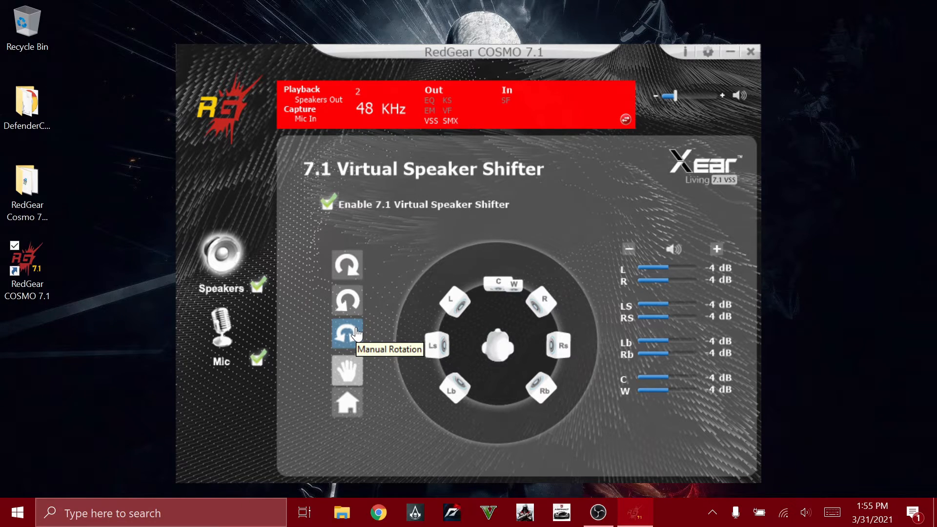
mouse_move(540, 298)
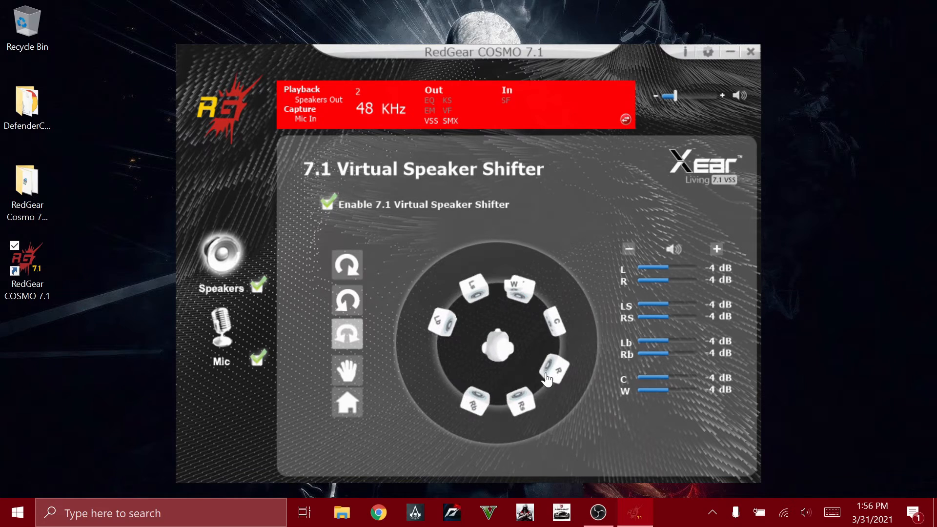
left_click(347, 402)
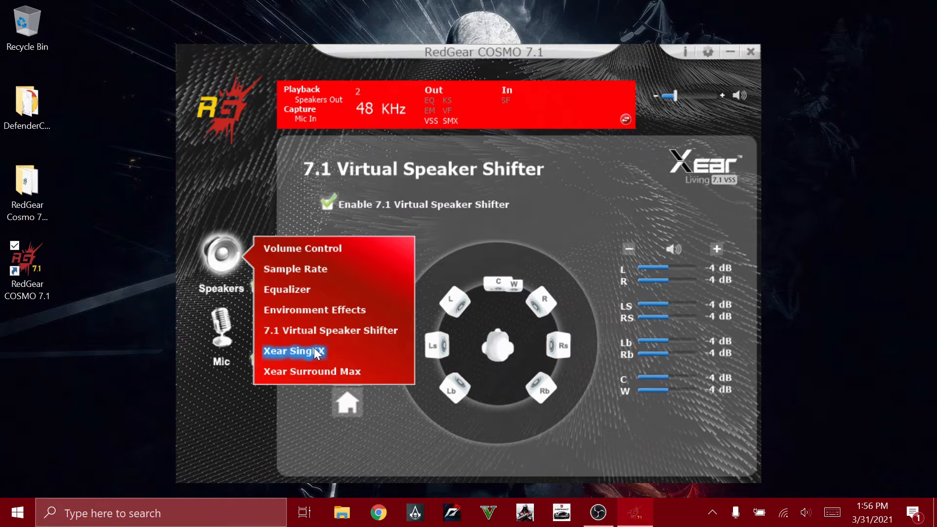
Switch to the speaker Xear SingFX page with key shifting and vocal fading
left_click(293, 351)
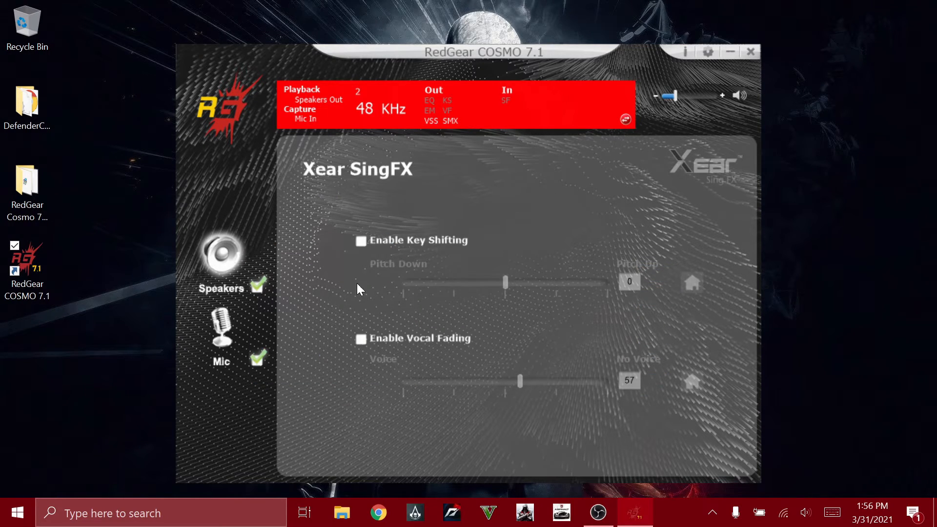
mouse_move(412, 275)
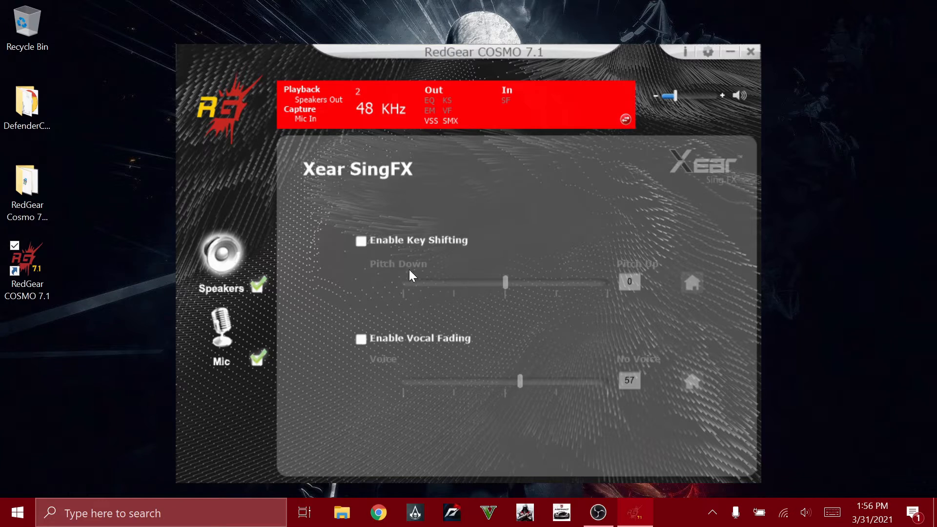
mouse_move(415, 340)
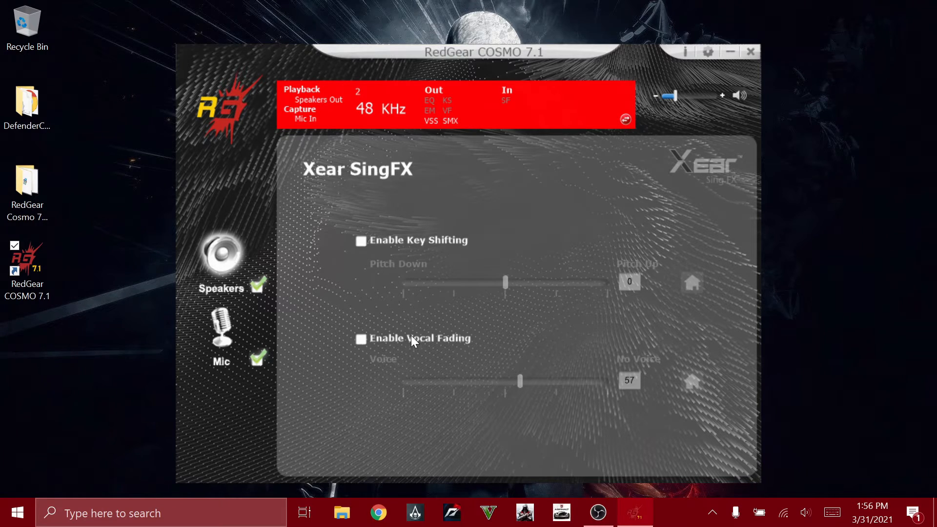
mouse_move(286, 278)
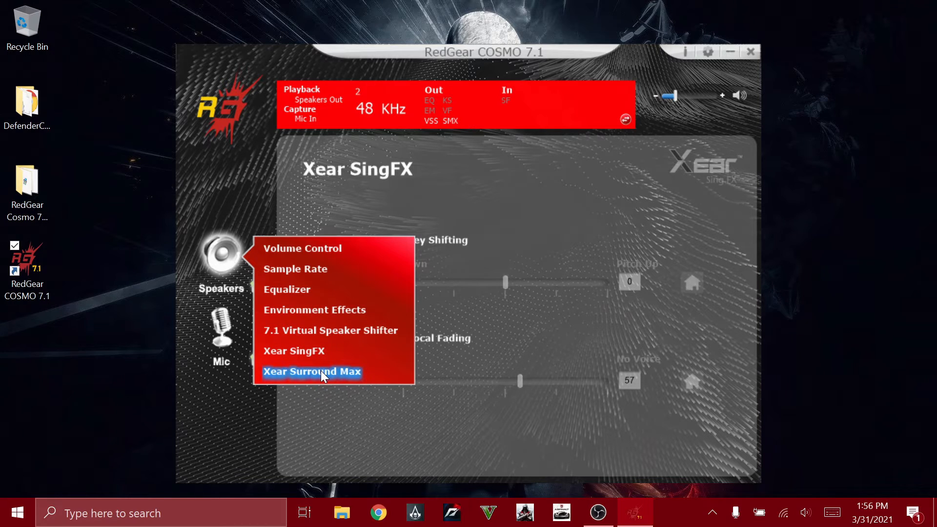
Open Xear Surround Max and toggle surround off and back on
left_click(311, 372)
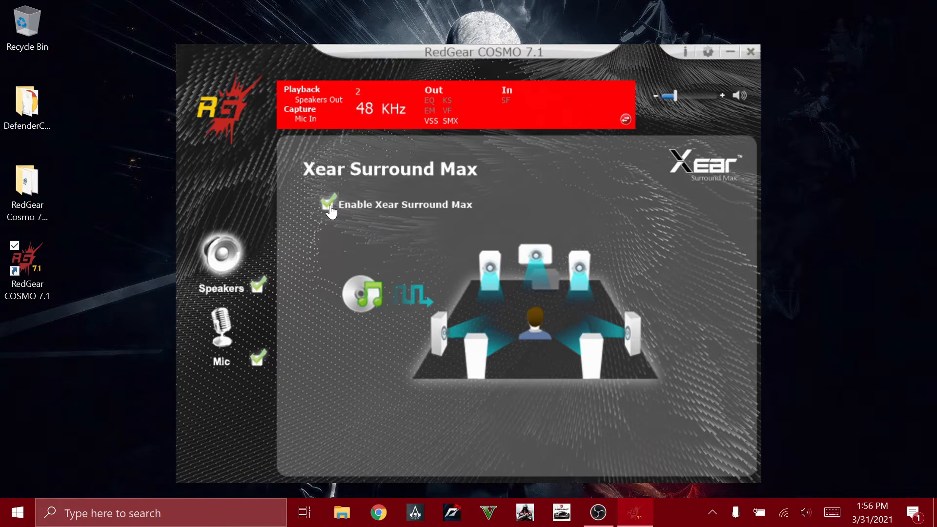
left_click(328, 204)
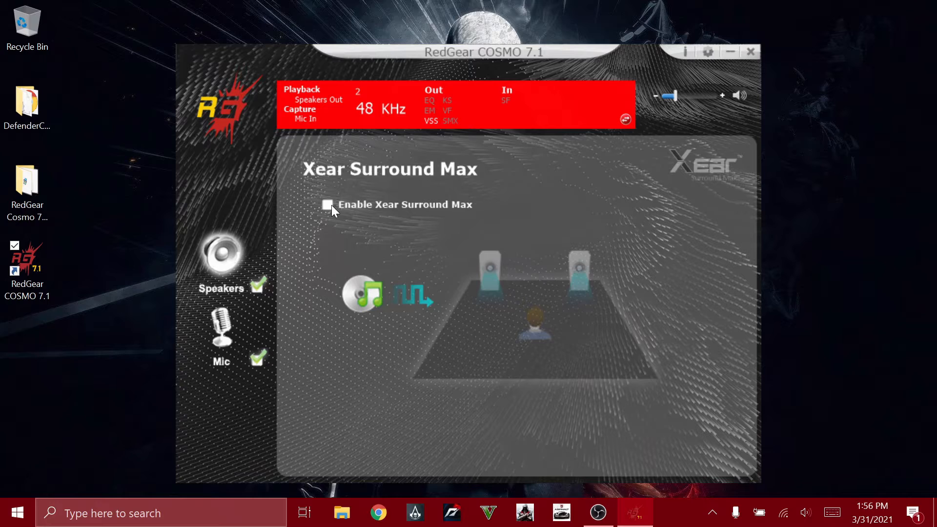
left_click(327, 204)
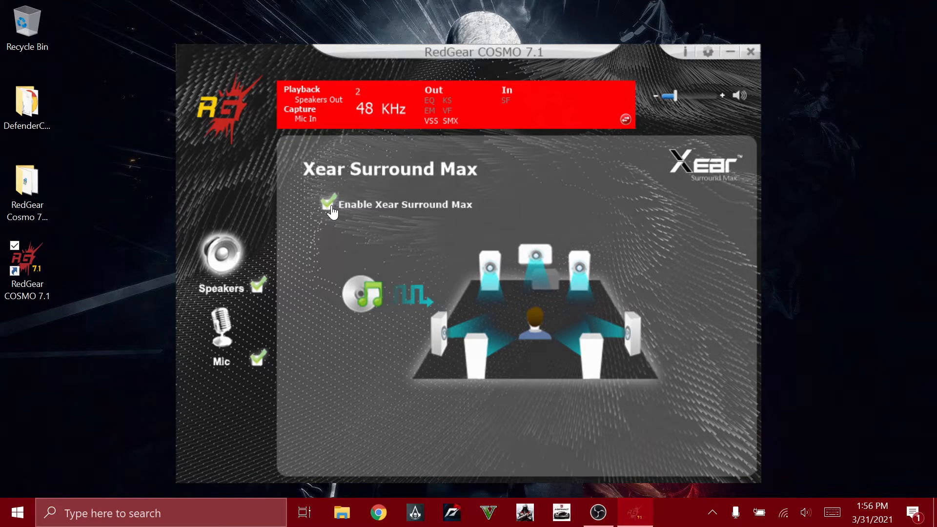
mouse_move(337, 215)
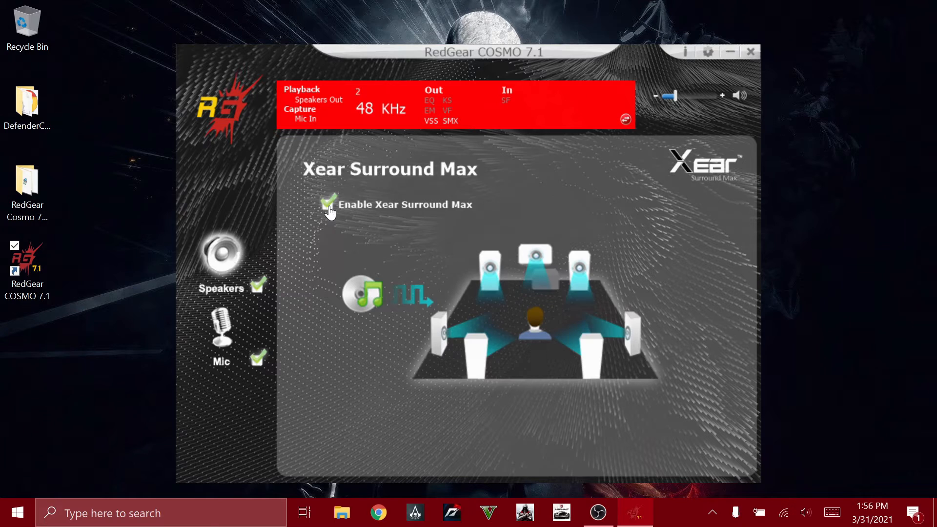
left_click(220, 263)
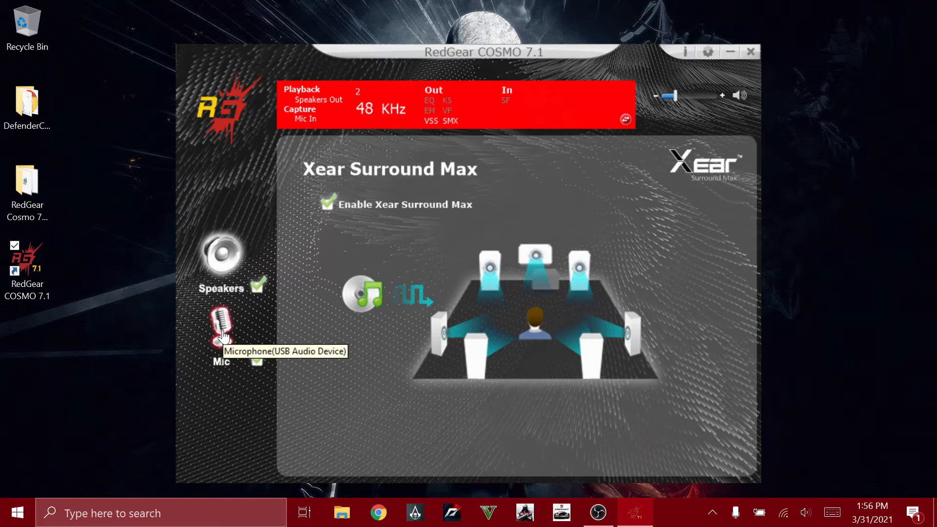
Show the microphone Sample Rate page set to 48 KHz
left_click(221, 328)
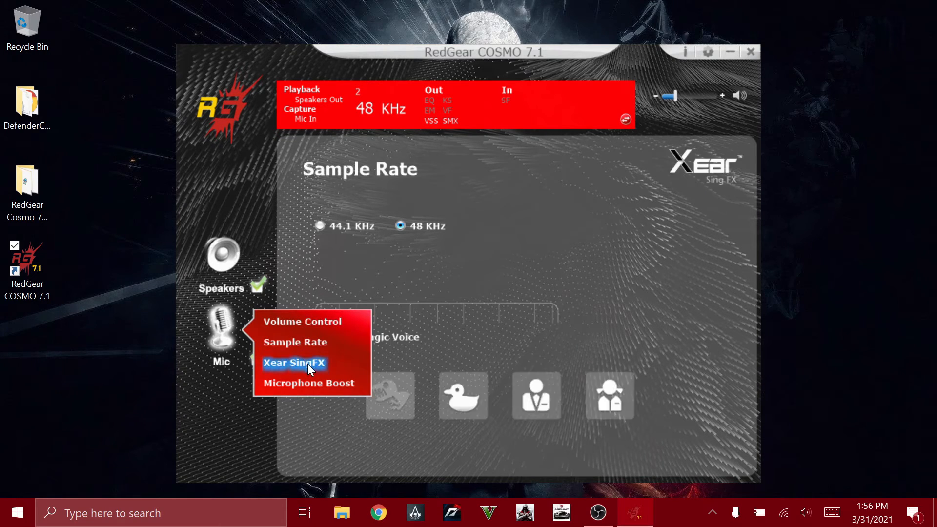
Open the mic's Xear SingFX page and enable Magic Voice
left_click(293, 362)
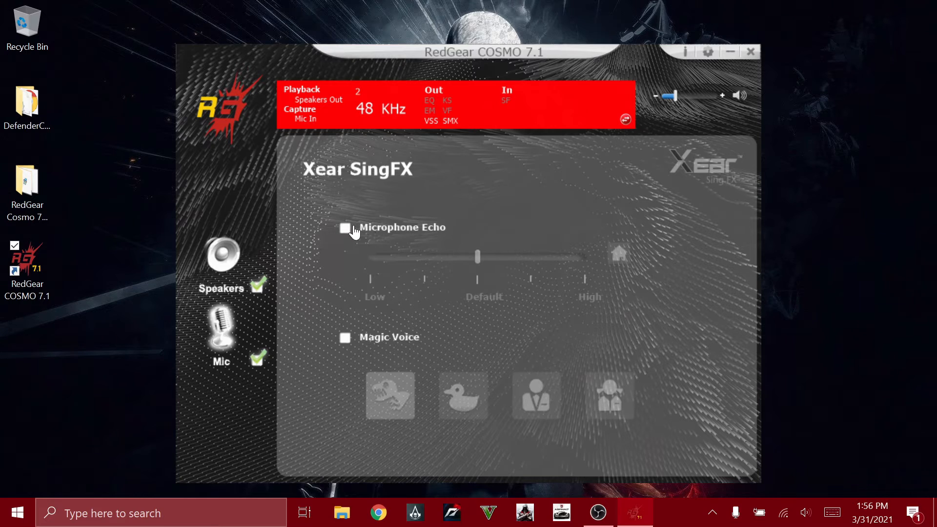
mouse_move(339, 341)
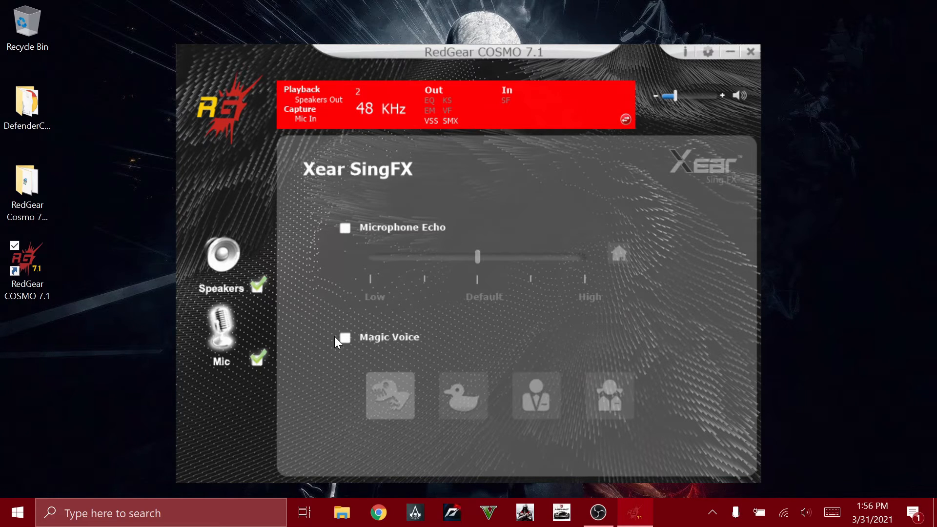
mouse_move(426, 412)
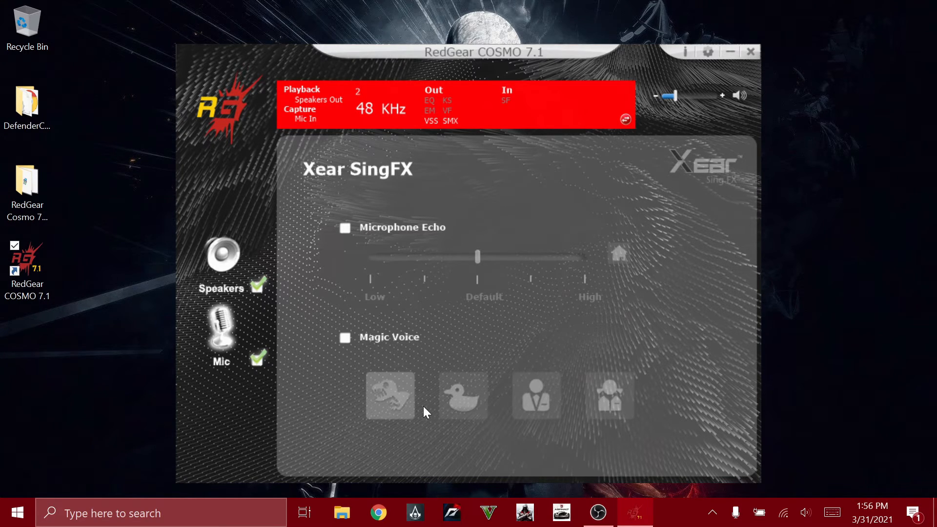
mouse_move(357, 369)
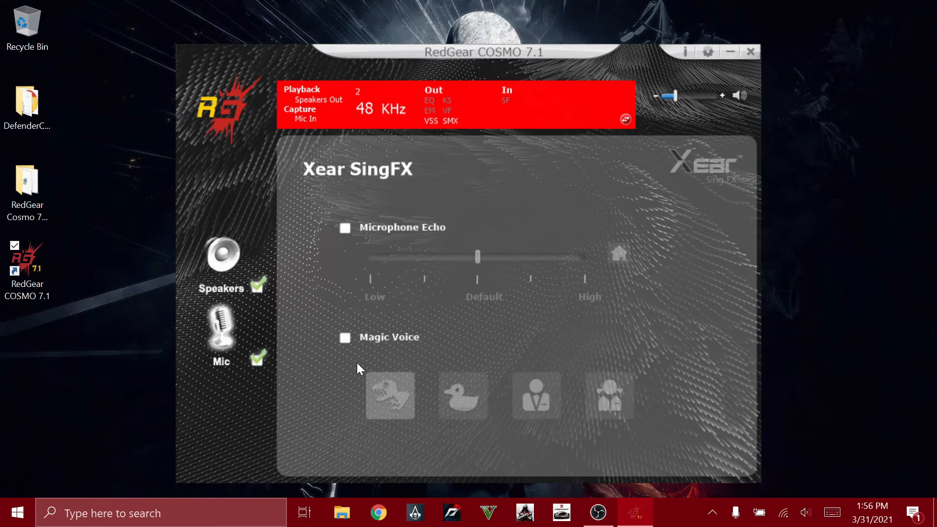
left_click(344, 337)
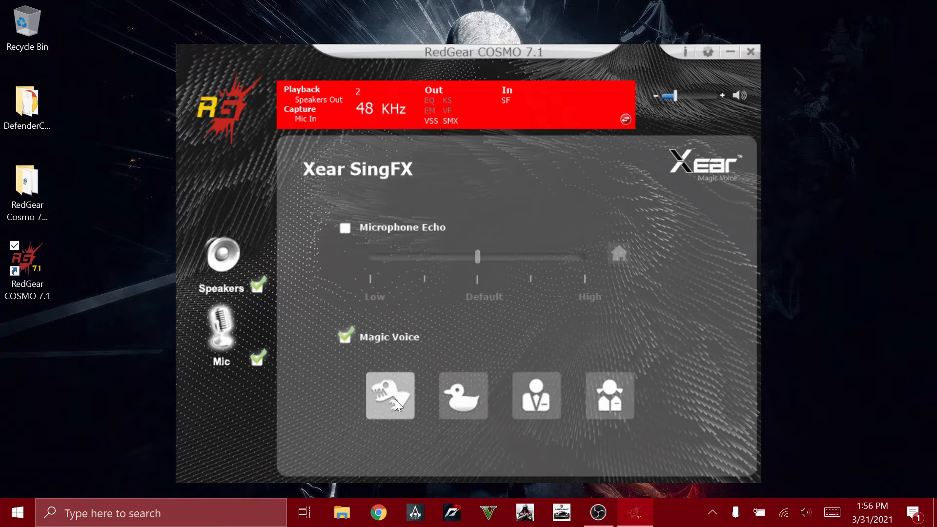
mouse_move(344, 406)
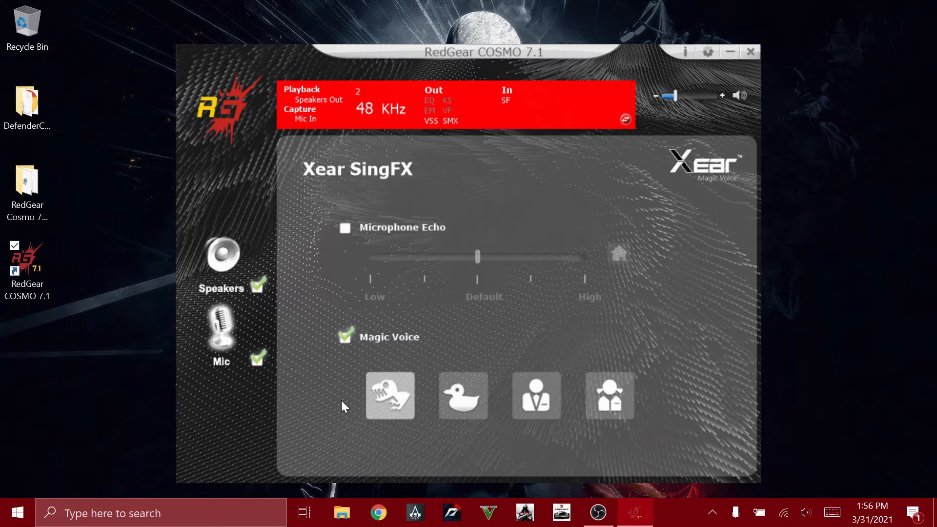
mouse_move(397, 410)
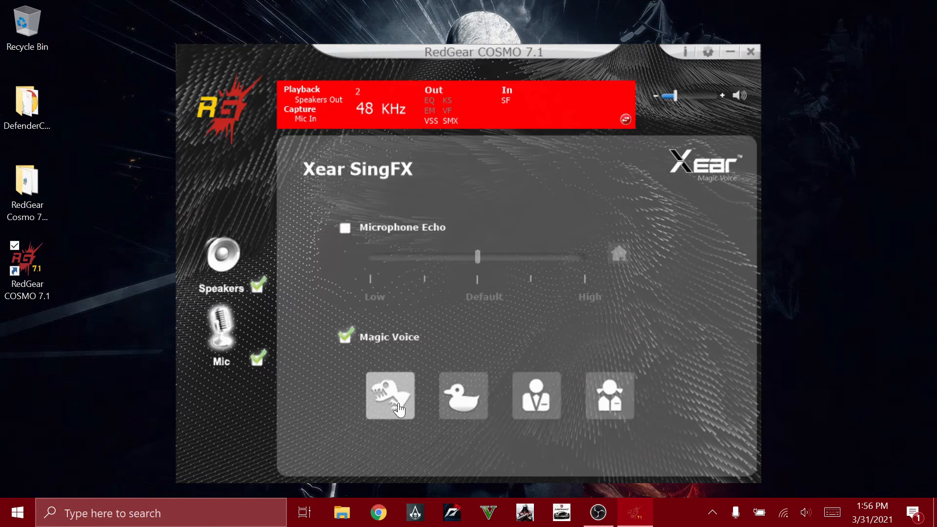
mouse_move(469, 427)
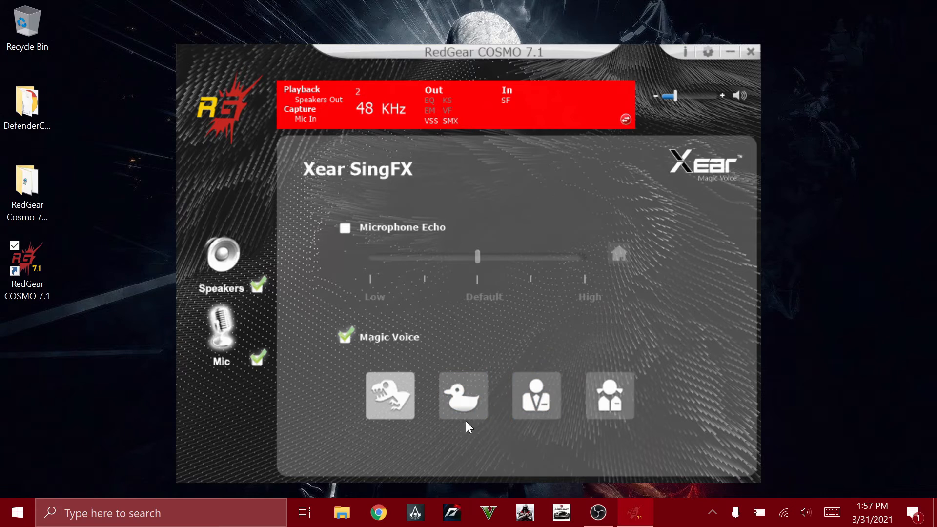
mouse_move(656, 411)
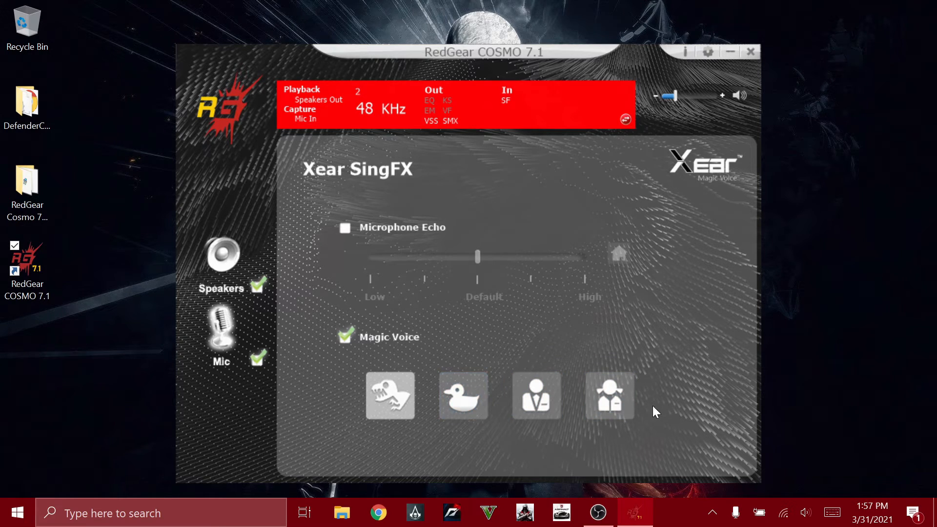
left_click(463, 396)
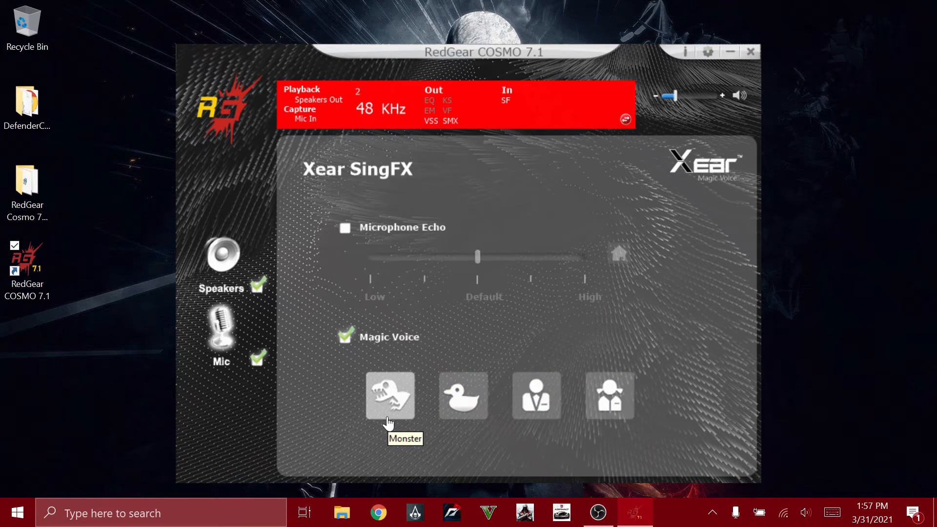
mouse_move(343, 351)
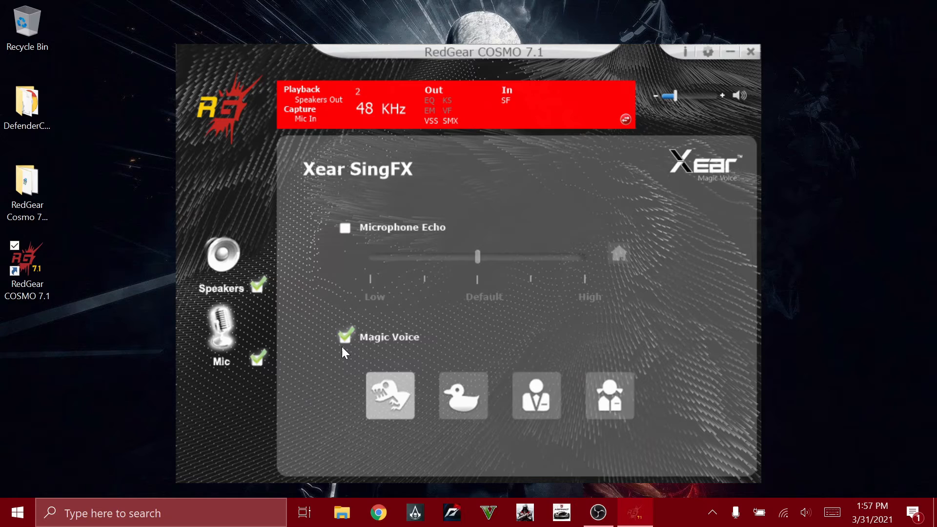
Show the mic's Microphone Boost page with boost enabled
left_click(221, 330)
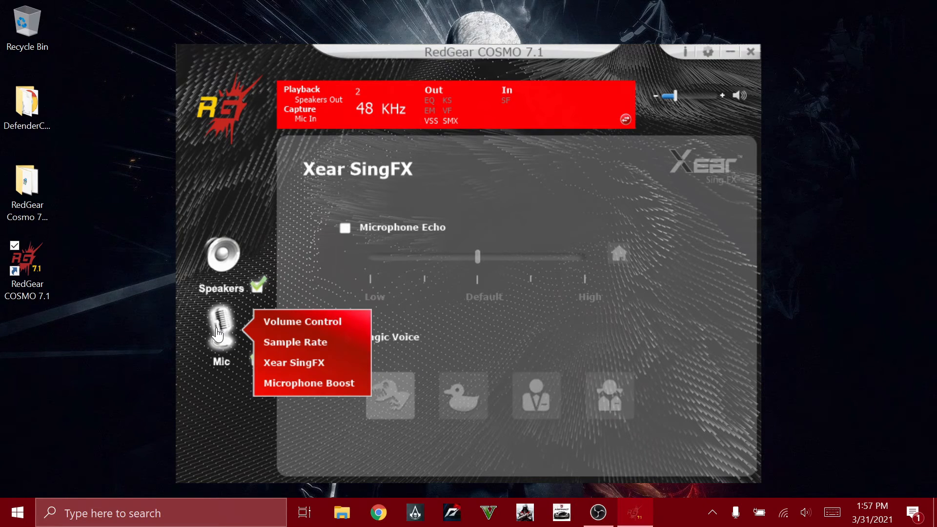
mouse_move(309, 382)
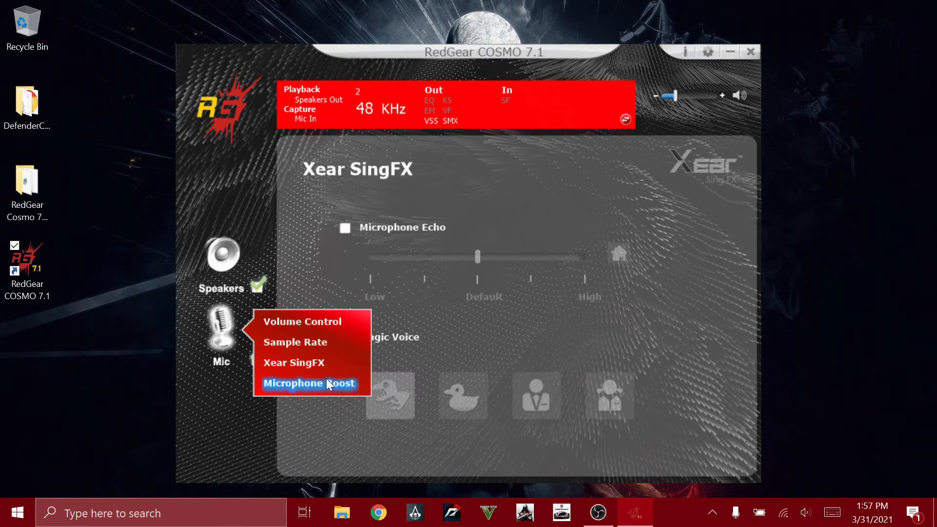
left_click(308, 383)
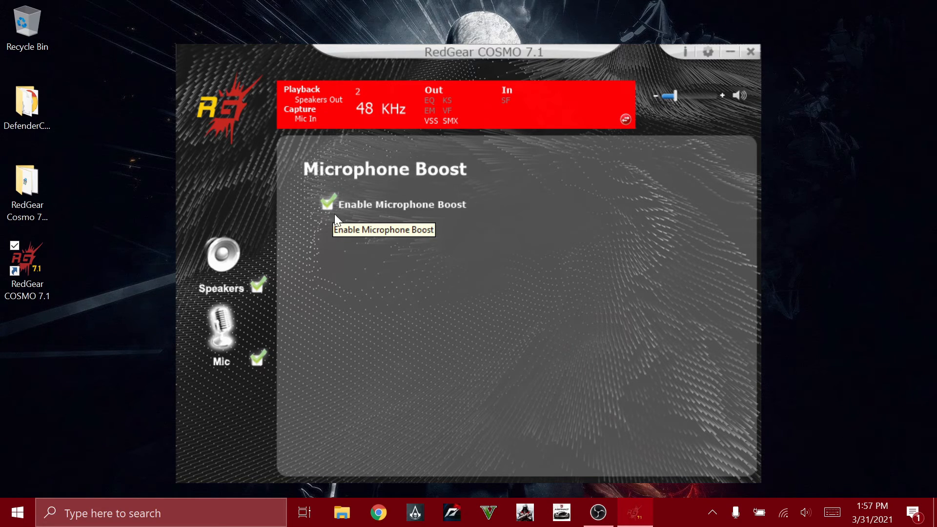
mouse_move(349, 227)
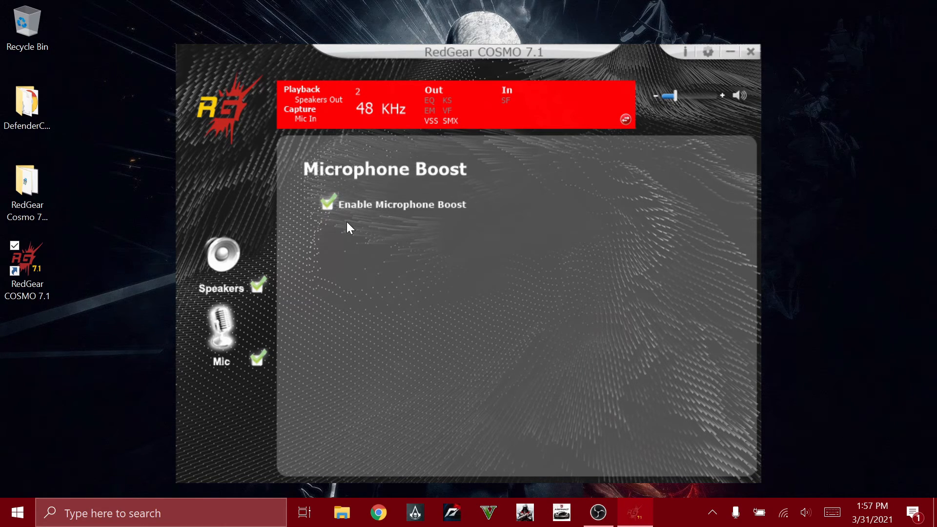
mouse_move(341, 268)
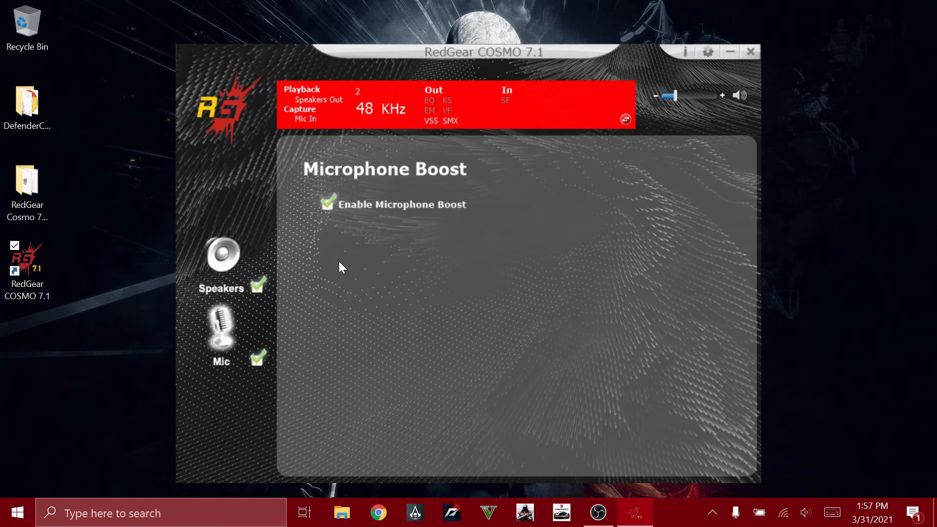
mouse_move(801, 505)
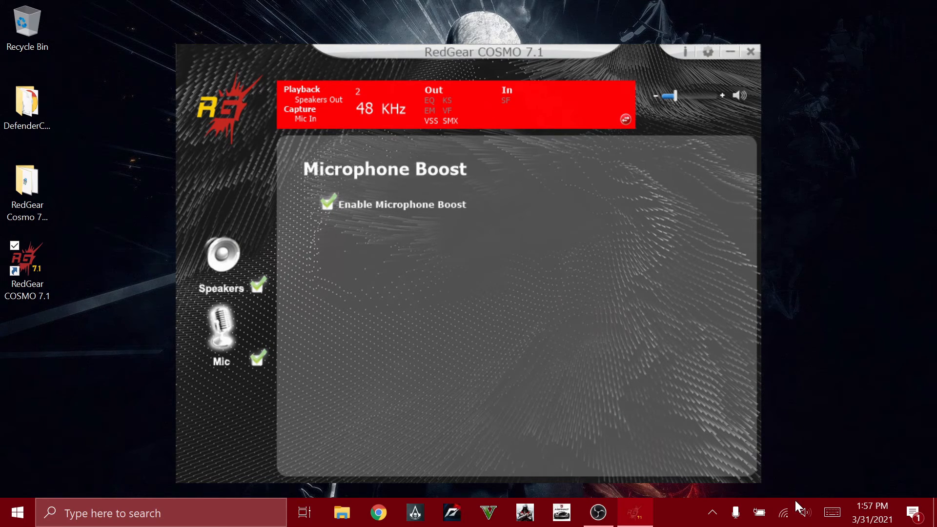
mouse_move(805, 511)
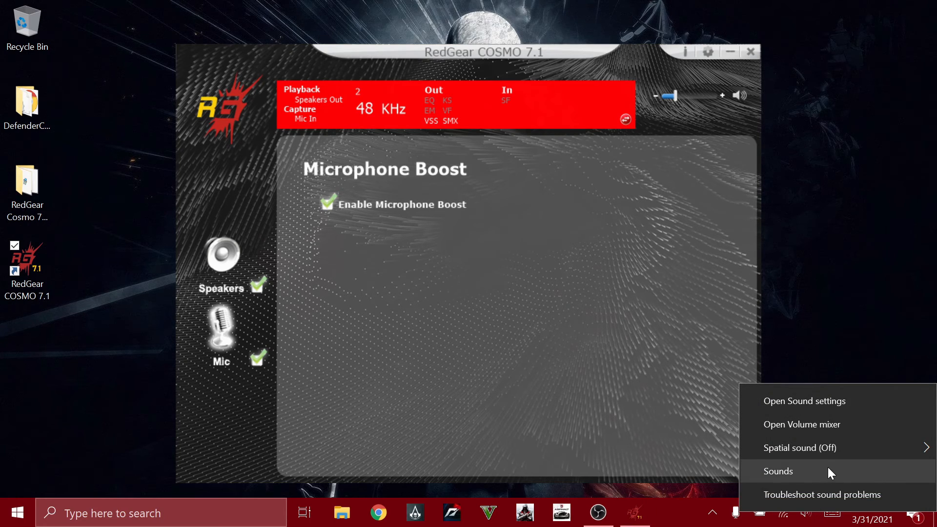
Show the tray speaker icon's Spatial sound submenu, currently Off
left_click(799, 448)
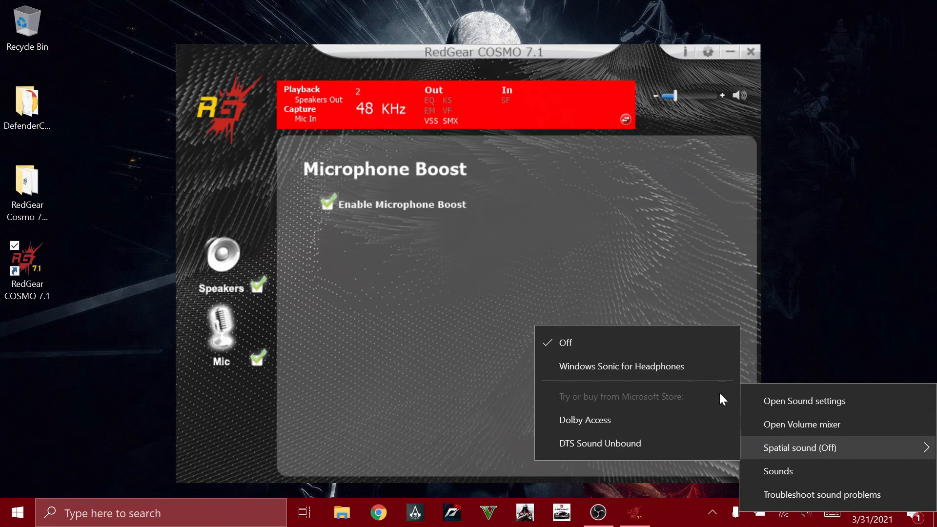